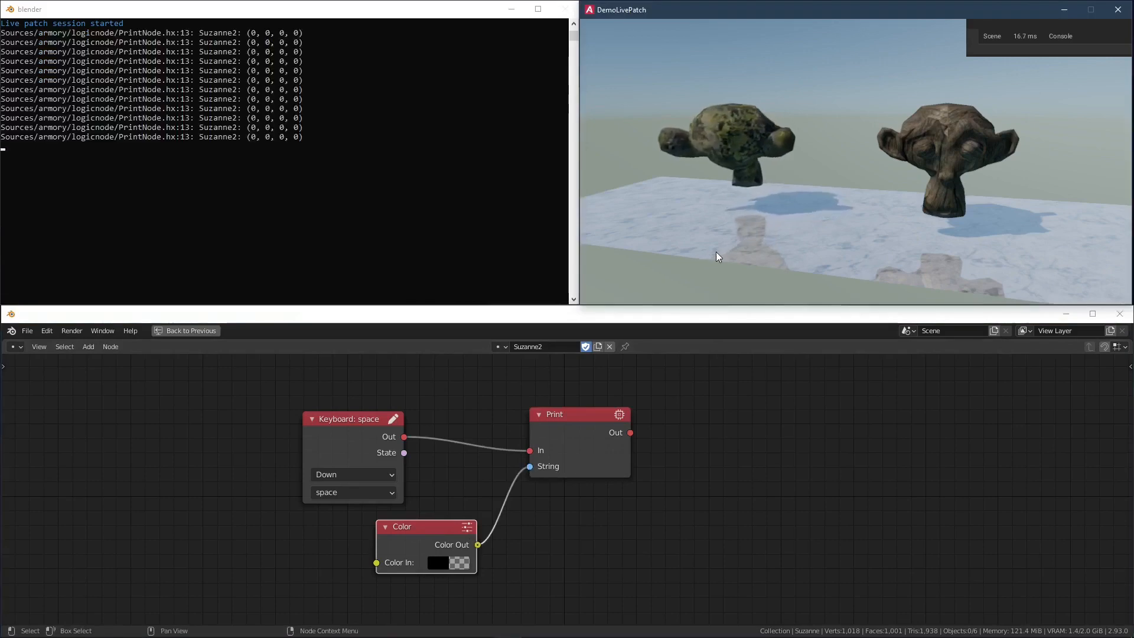
- Set the Keyboard: space node to Started and bring up the Color node's colour picker
left_click(353, 475)
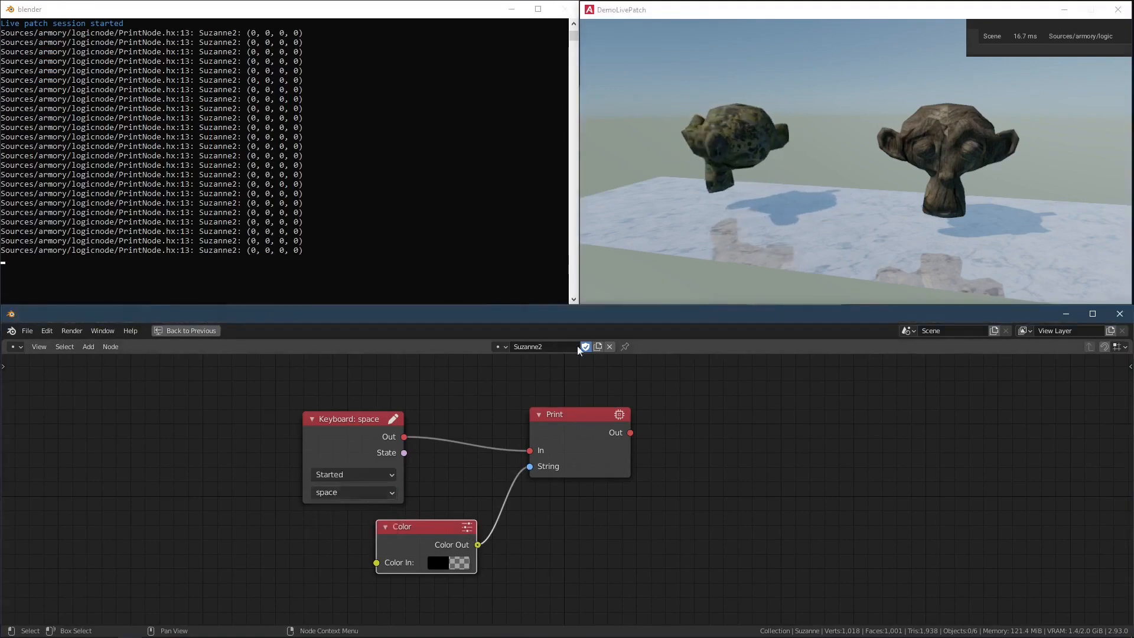
left_click(438, 562)
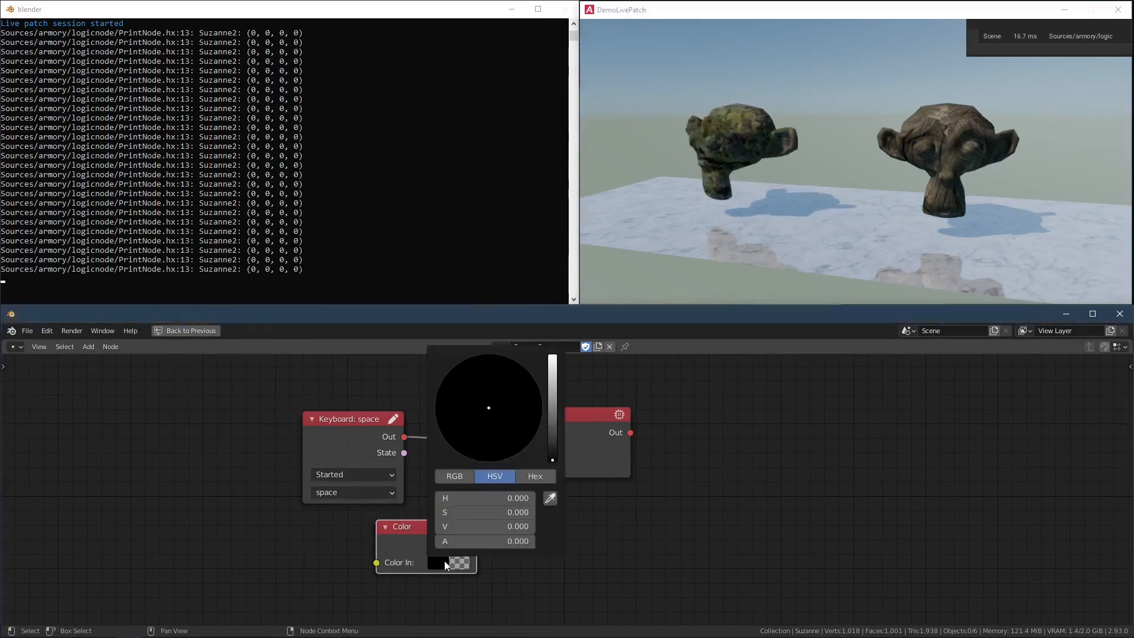
left_click(500, 381)
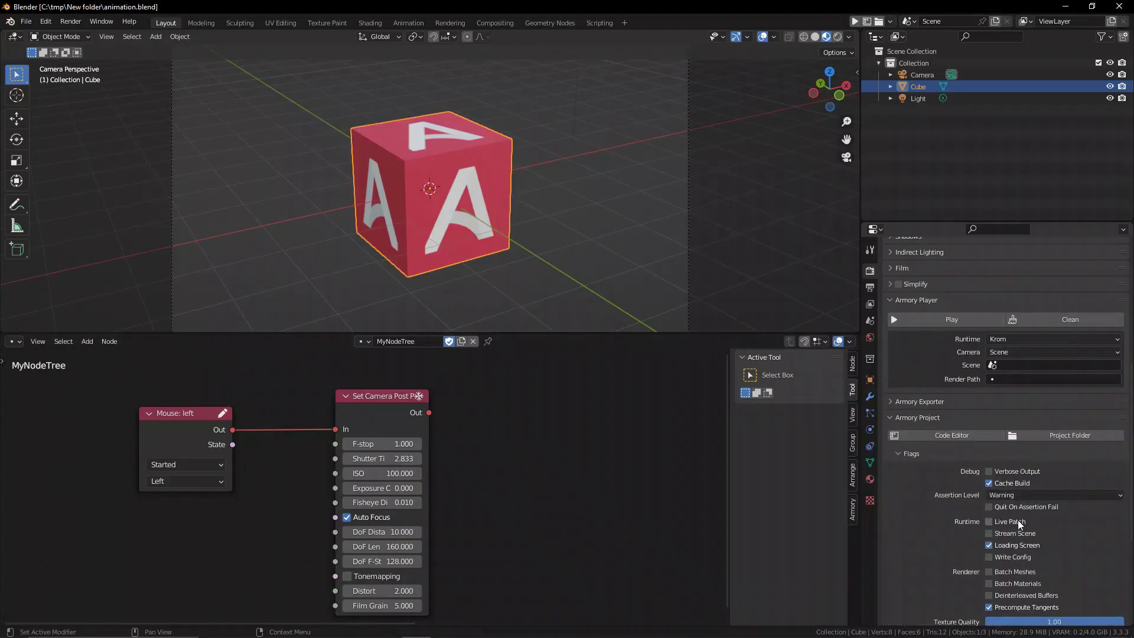
- Tick Live Patch under Runtime in the Armory Project flags
left_click(988, 521)
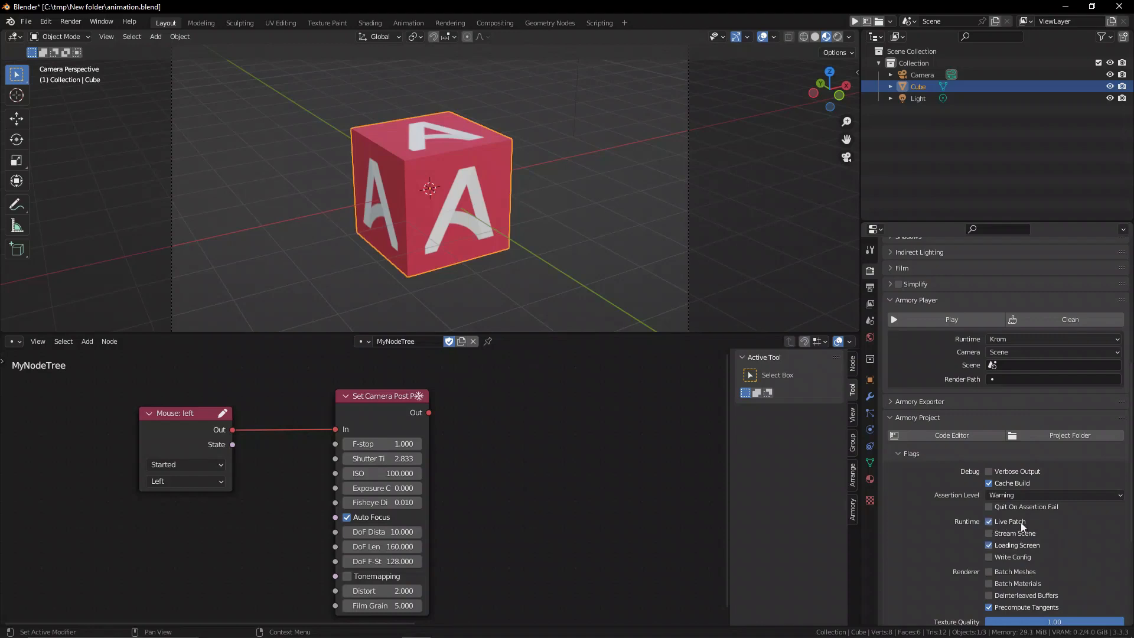
left_click(951, 319)
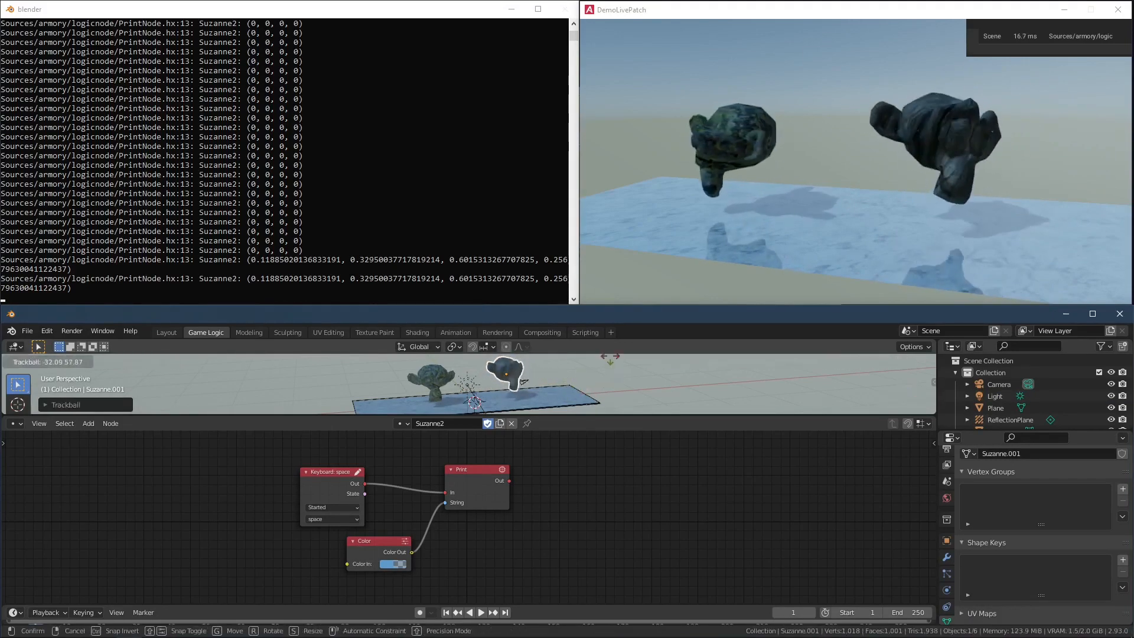
- Trackball-rotate the Suzanne.001 head while the game preview keeps running
left_click_drag(507, 372, 549, 369)
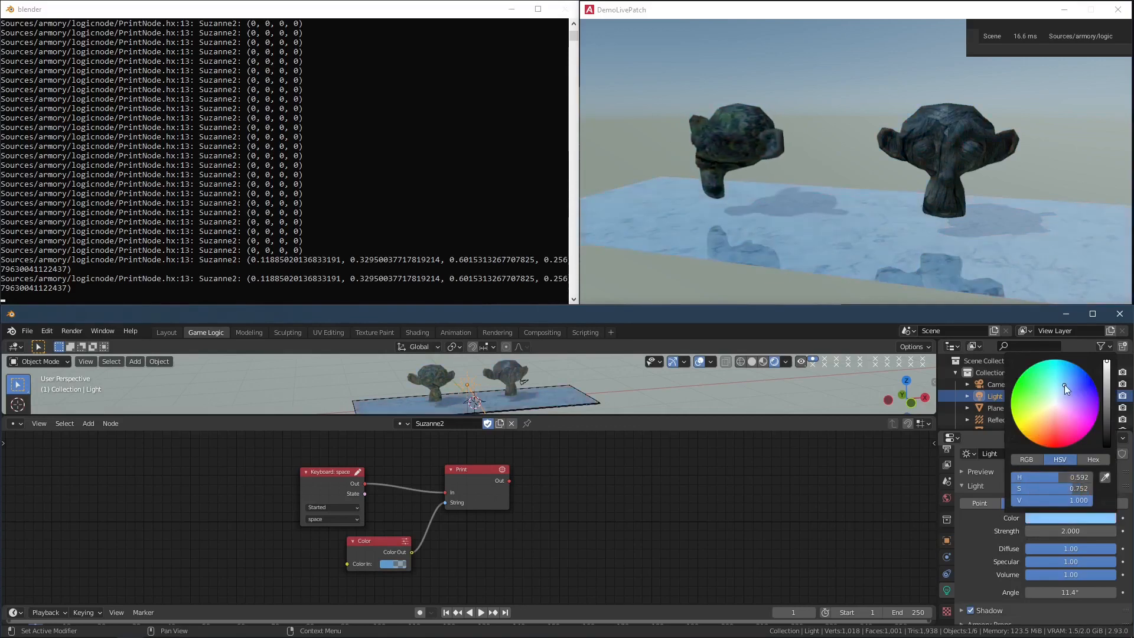
- Pick a light blue on the HSV wheel for the scene Light's colour
left_click(1020, 503)
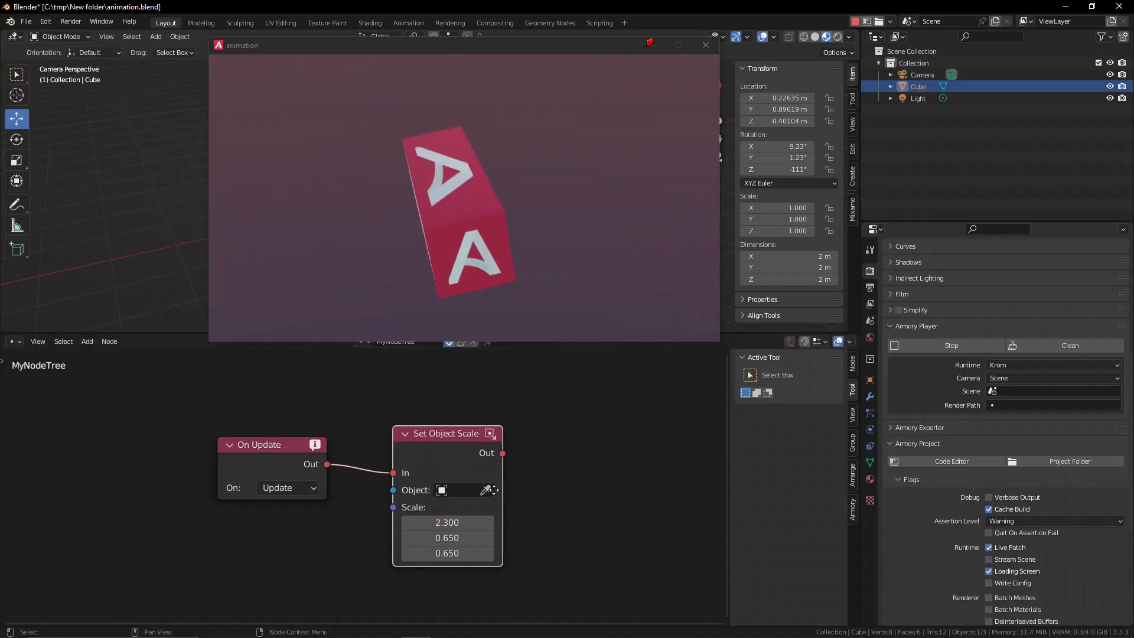
- Search 'set lo' and add a Set Object Location node after Set Object Scale
type("set")
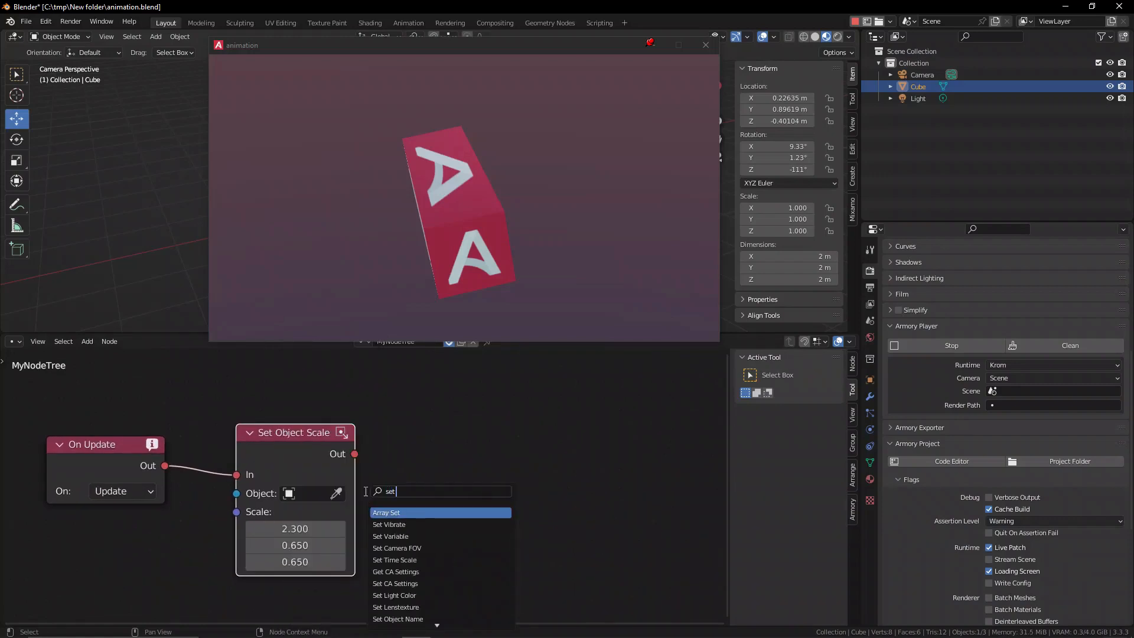
type("lo")
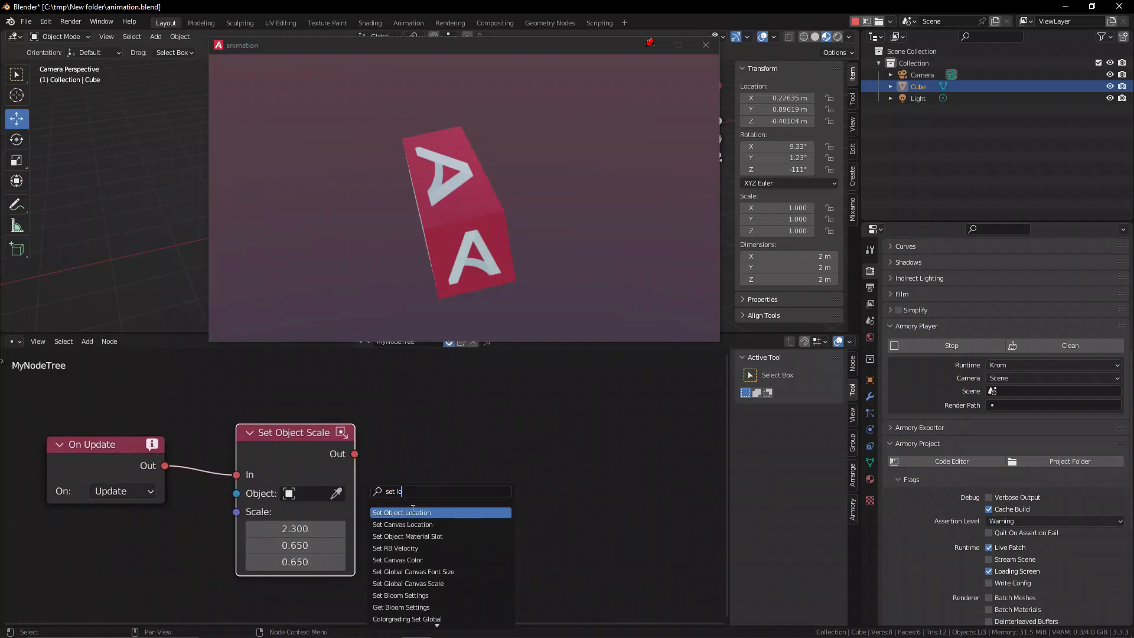
left_click(400, 511)
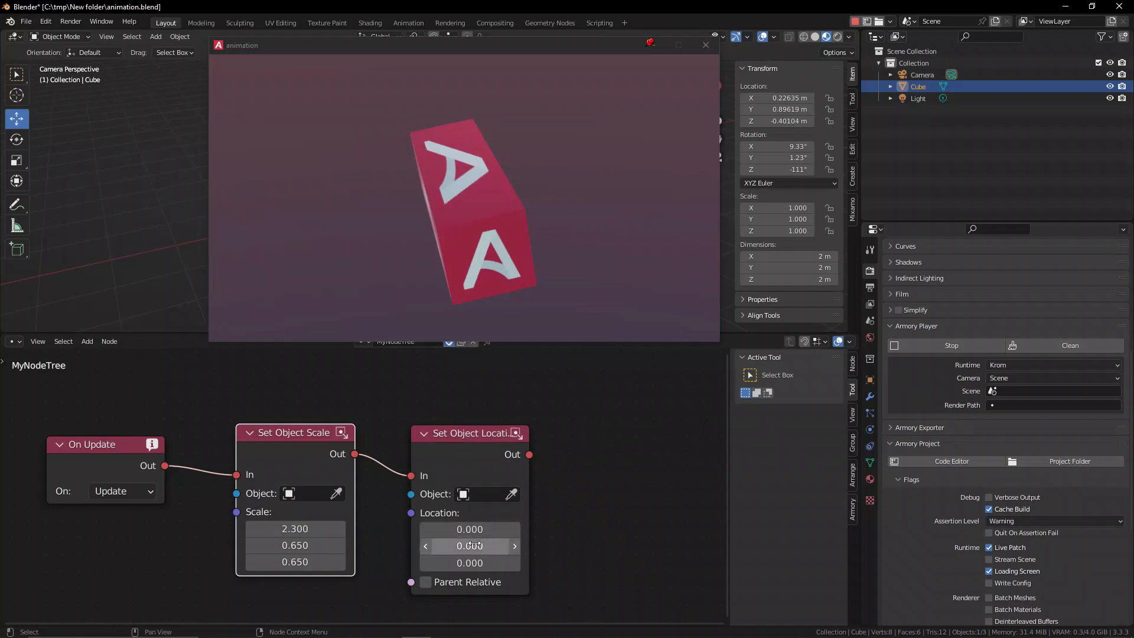